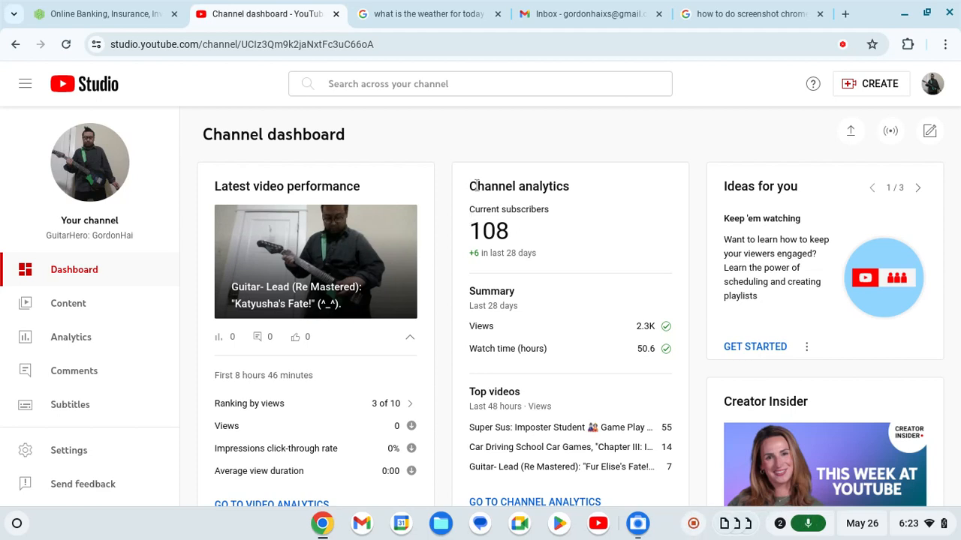
mouse_move(487, 162)
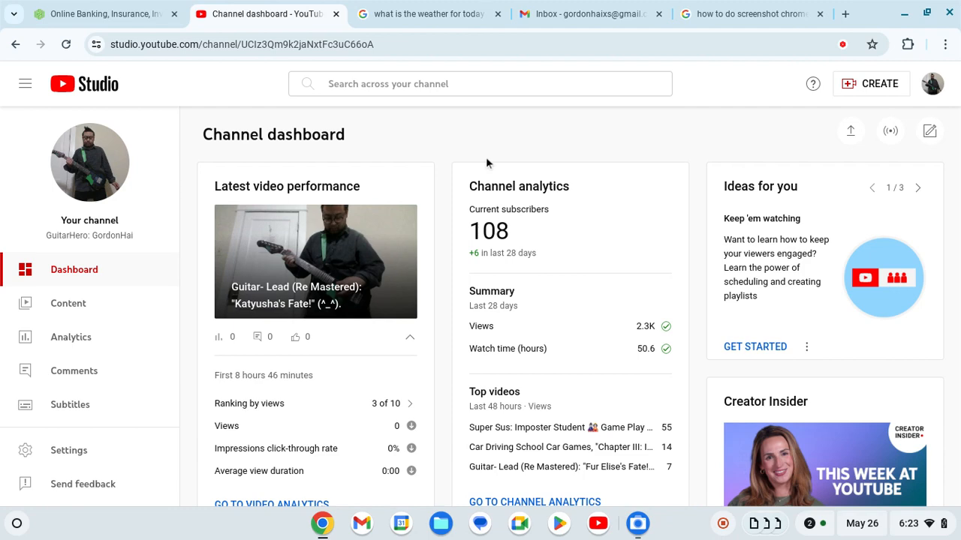
Scroll down the Studio dashboard to reach the channel analytics card.
scroll(down, 3)
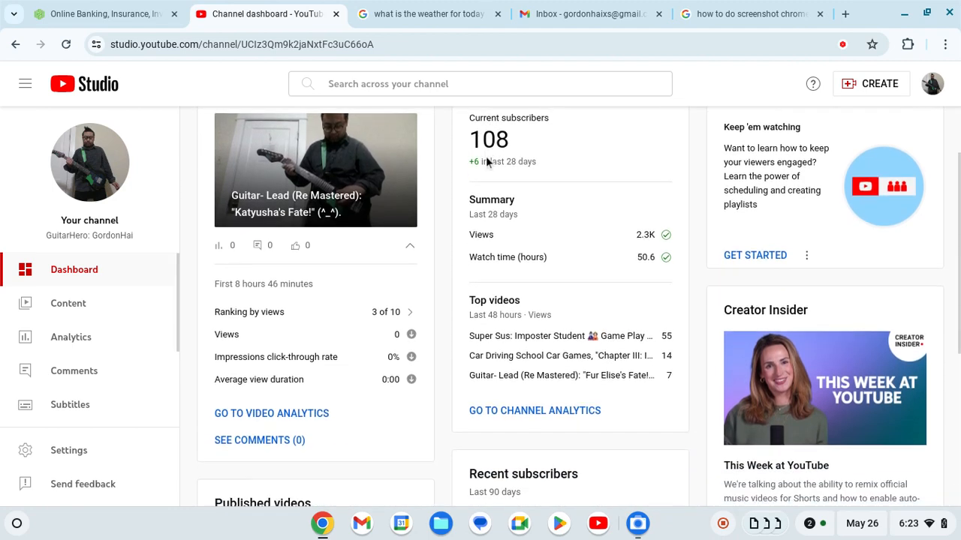
scroll(down, 3)
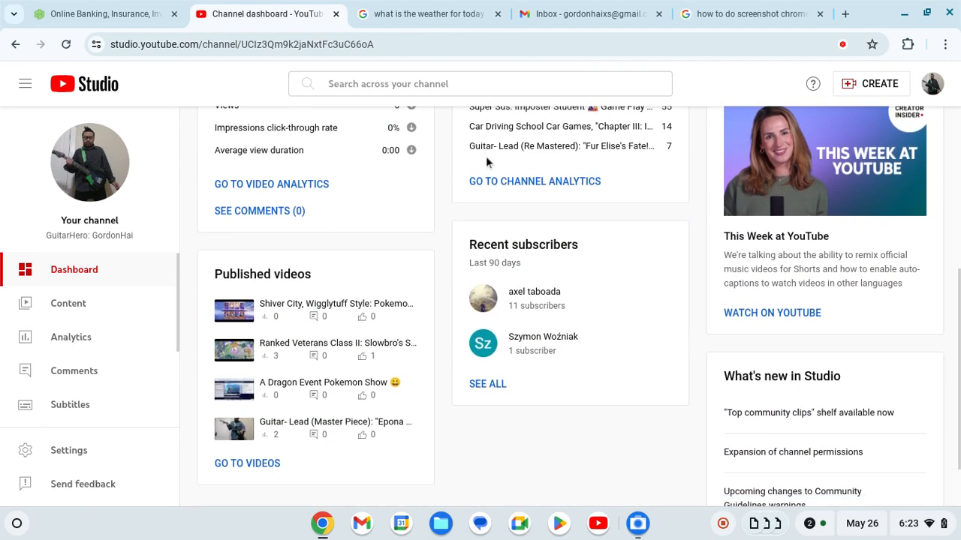
scroll(down, 3)
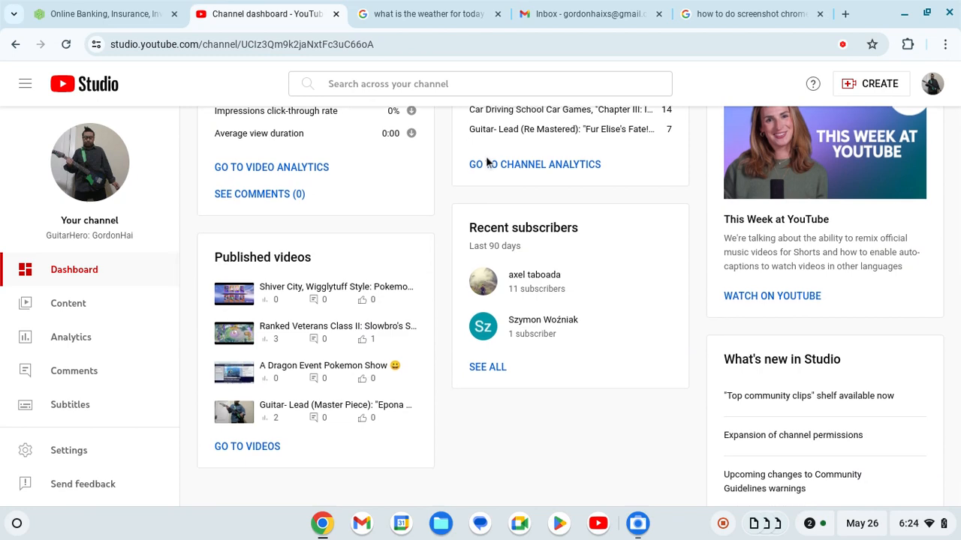
scroll(down, 3)
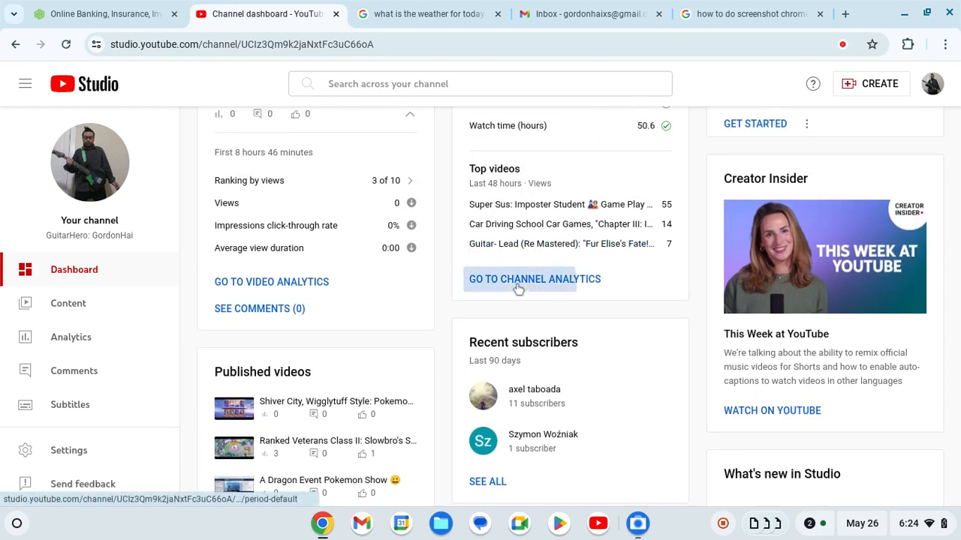
Open full channel analytics and review the Overview: 2,278 views in 28 days, top content, realtime.
click(535, 277)
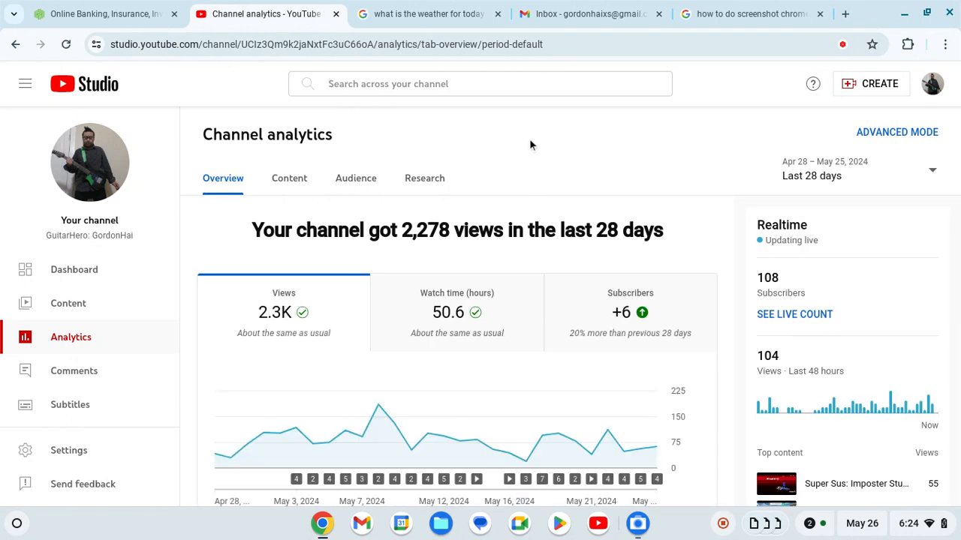
scroll(down, 3)
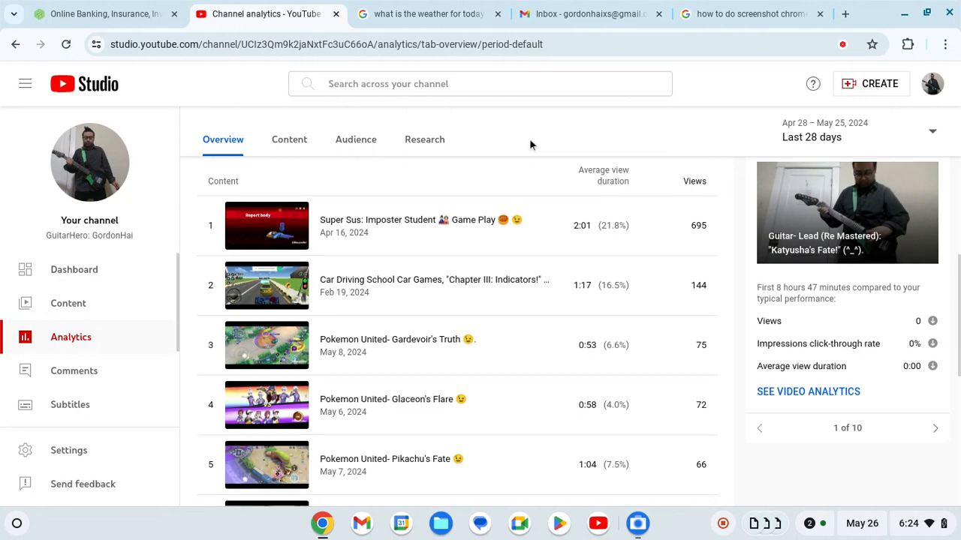
scroll(down, 3)
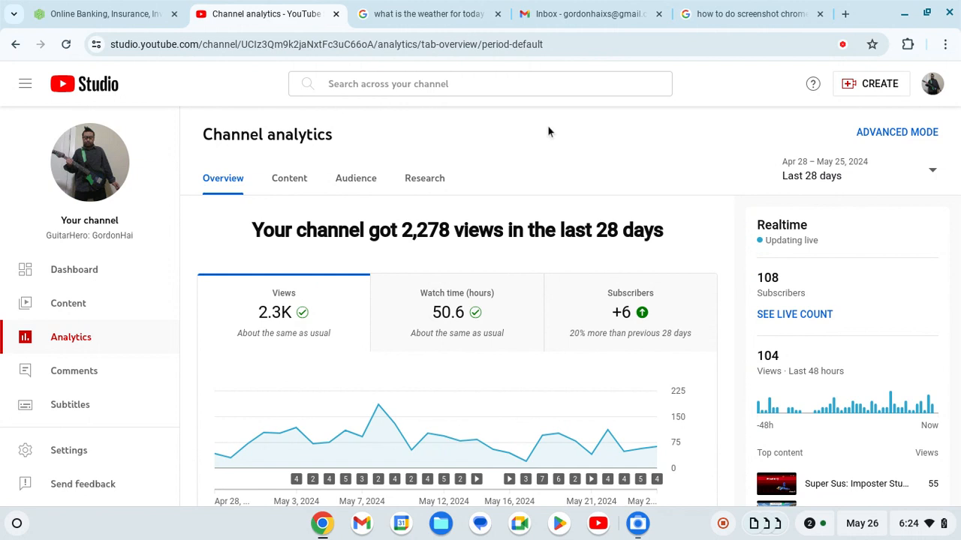
mouse_move(289, 182)
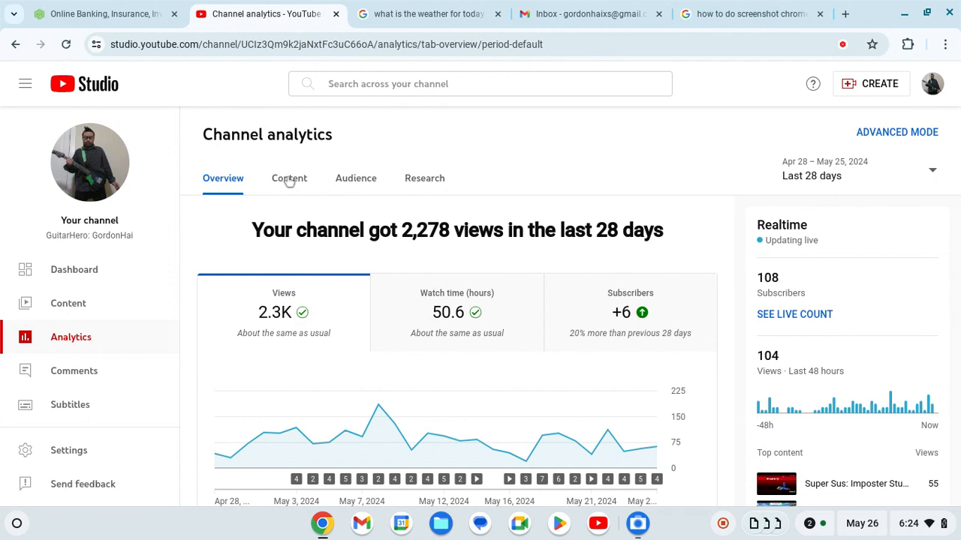
Review the Content tab: 104.9K impressions, 1.9% click-through rate, retention, traffic sources and top videos.
click(288, 177)
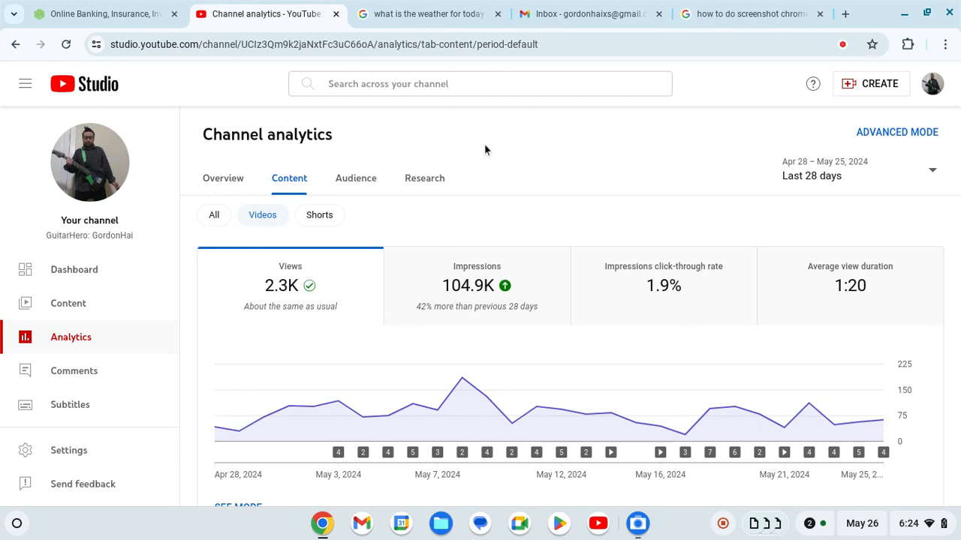
scroll(down, 3)
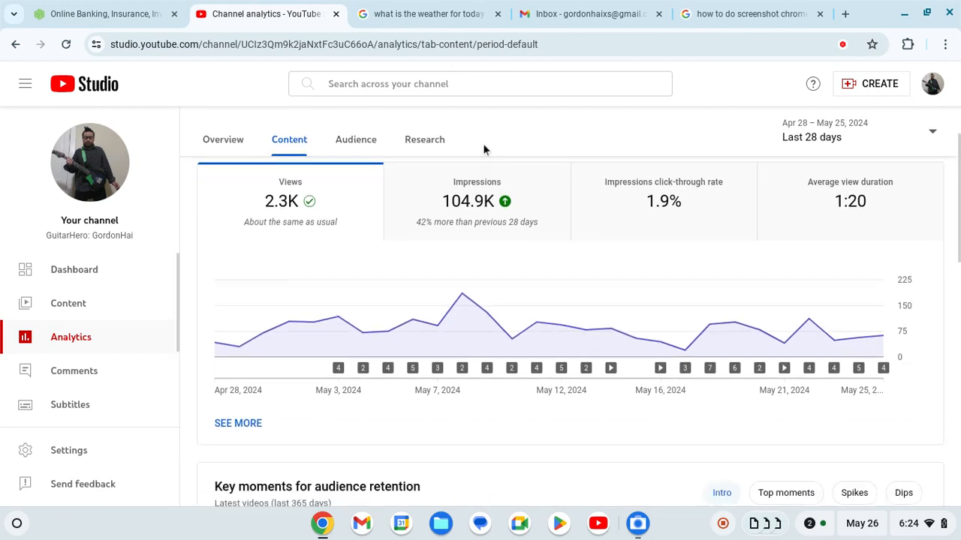
scroll(down, 3)
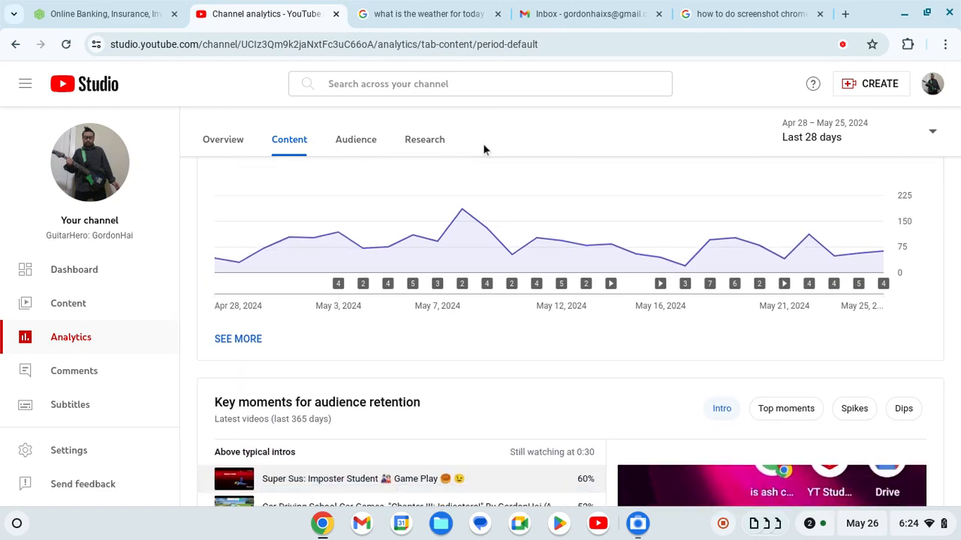
scroll(down, 3)
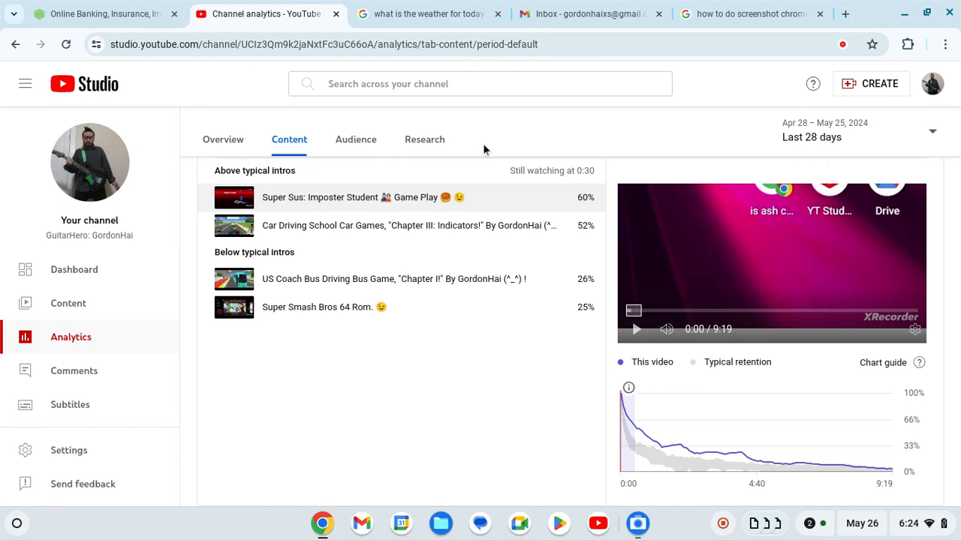
scroll(down, 3)
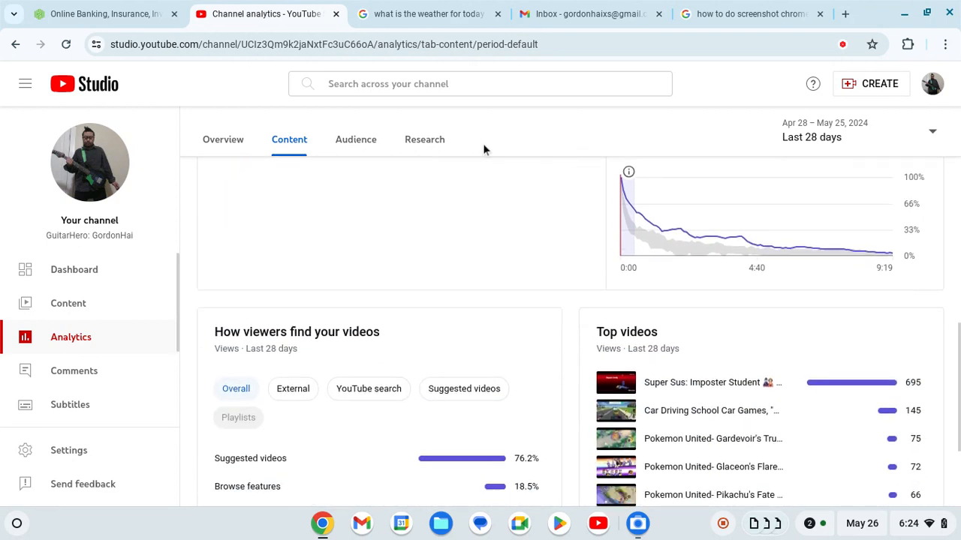
scroll(down, 3)
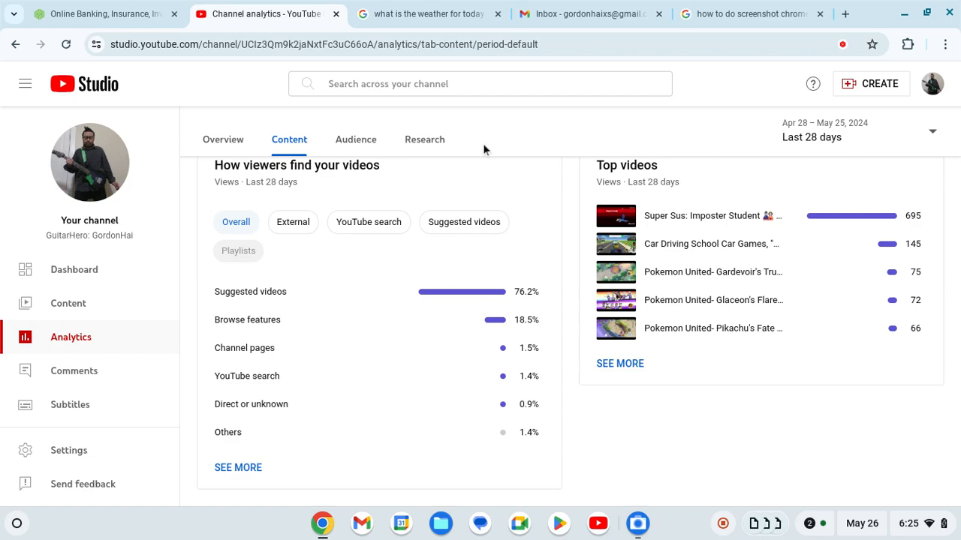
scroll(down, 3)
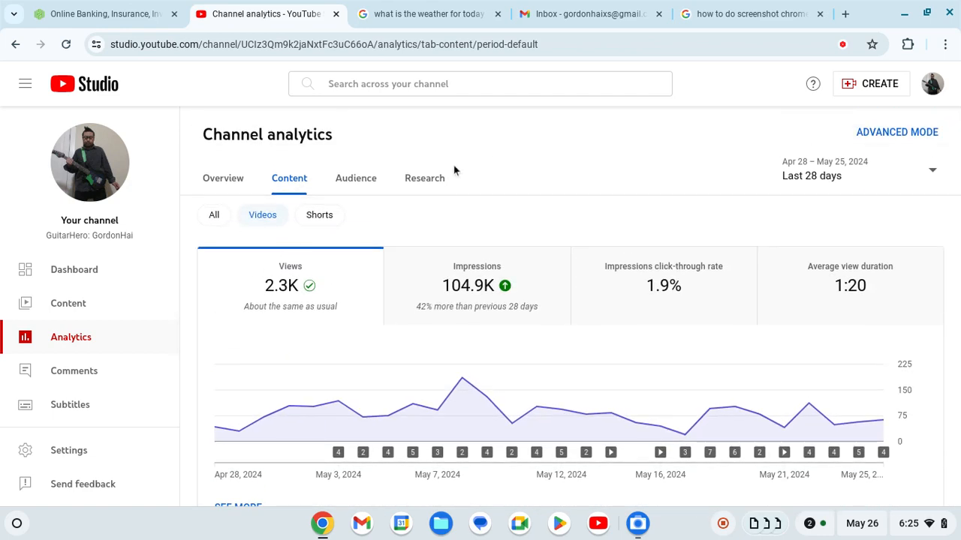
Switch to the Audience tab and review its first audience cards.
click(354, 178)
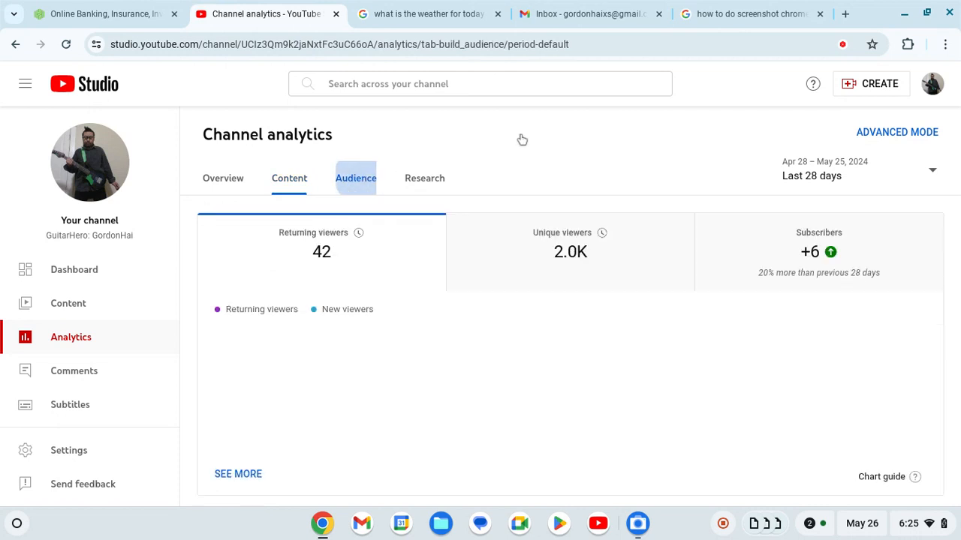
click(356, 177)
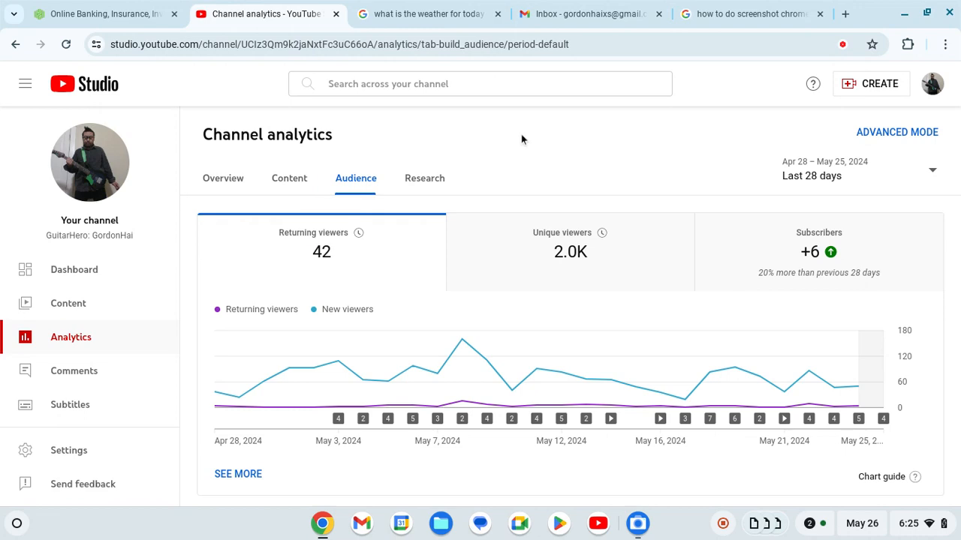
scroll(down, 3)
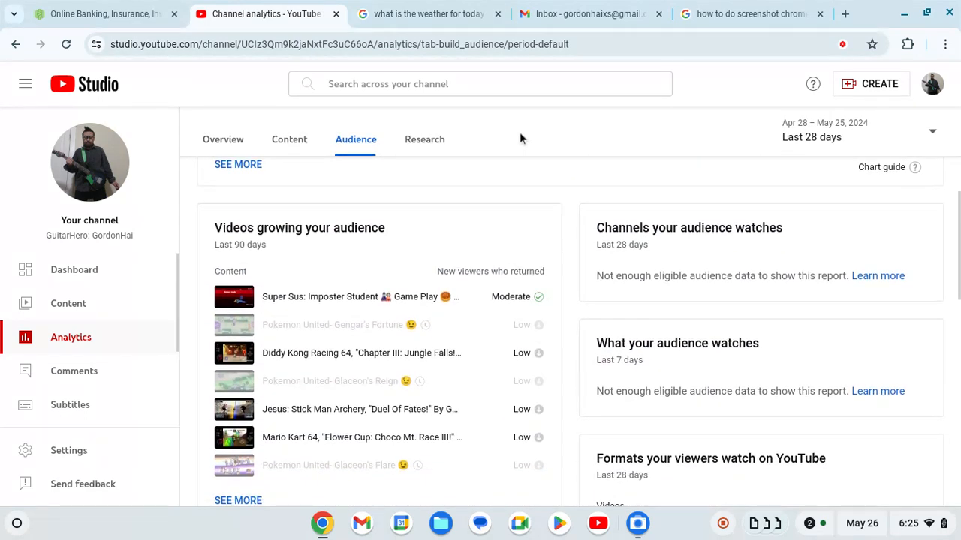
scroll(down, 3)
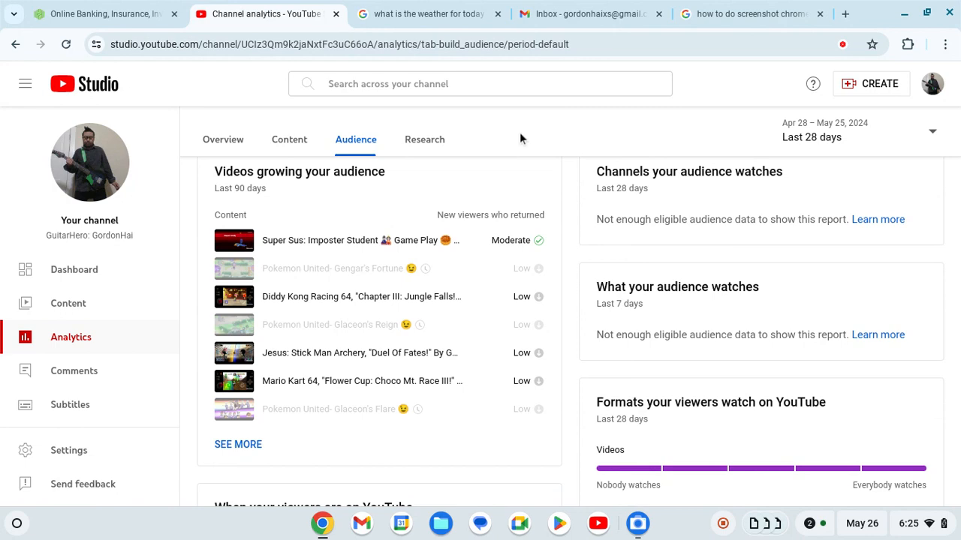
scroll(down, 3)
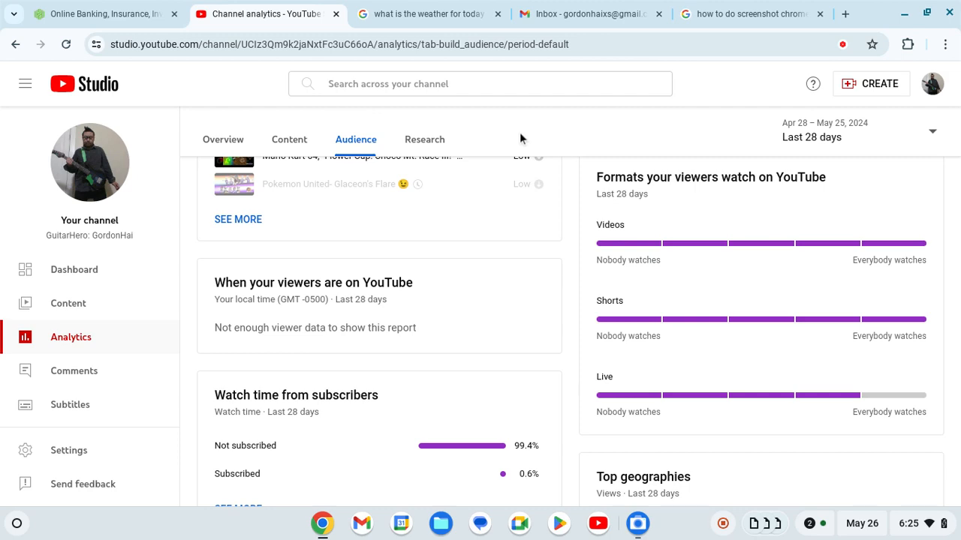
scroll(down, 3)
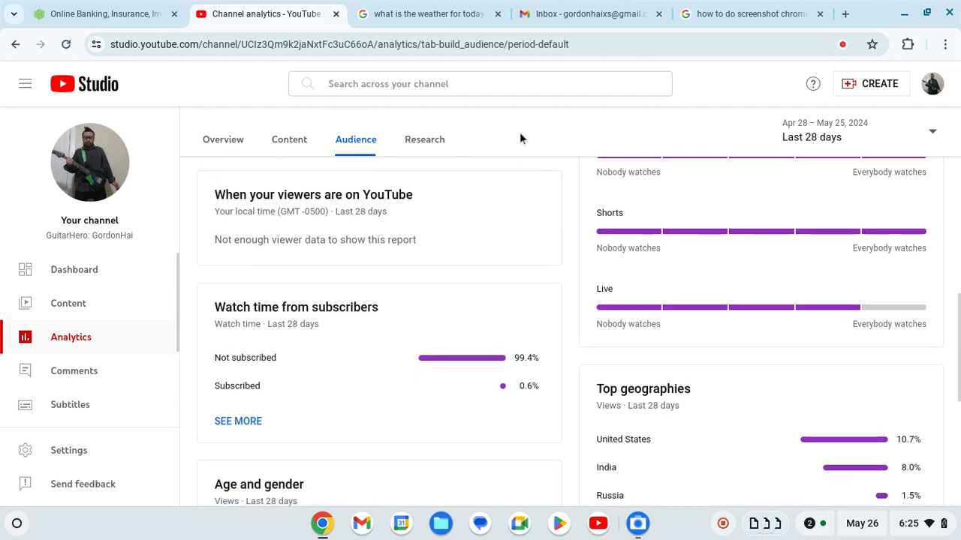
scroll(down, 3)
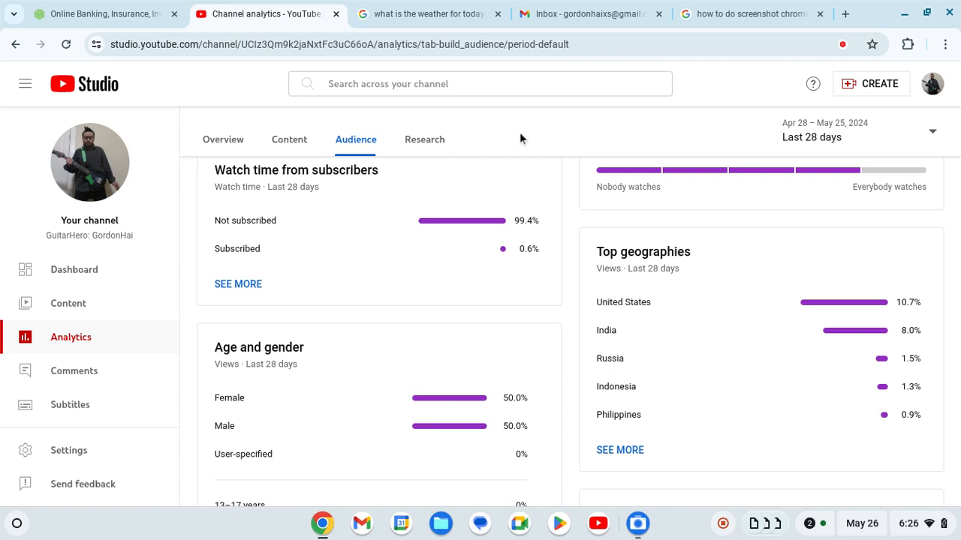
Review the remaining audience cards, then bring up the Research view with topic explorer and top searches.
scroll(down, 3)
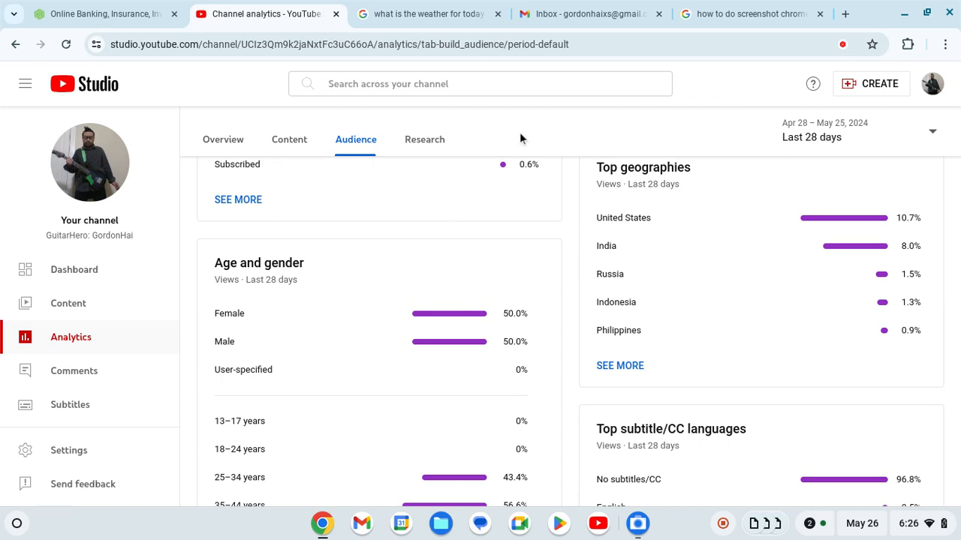
scroll(down, 3)
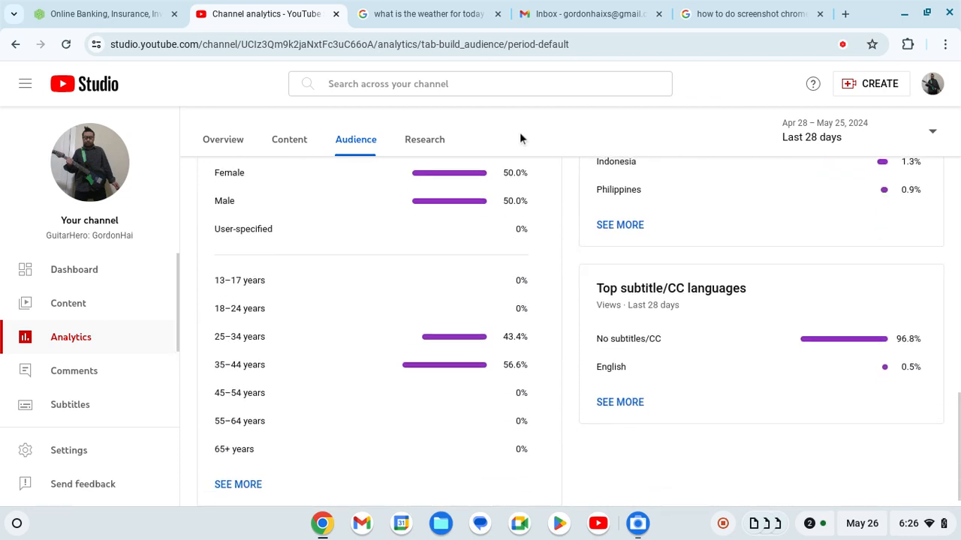
scroll(down, 3)
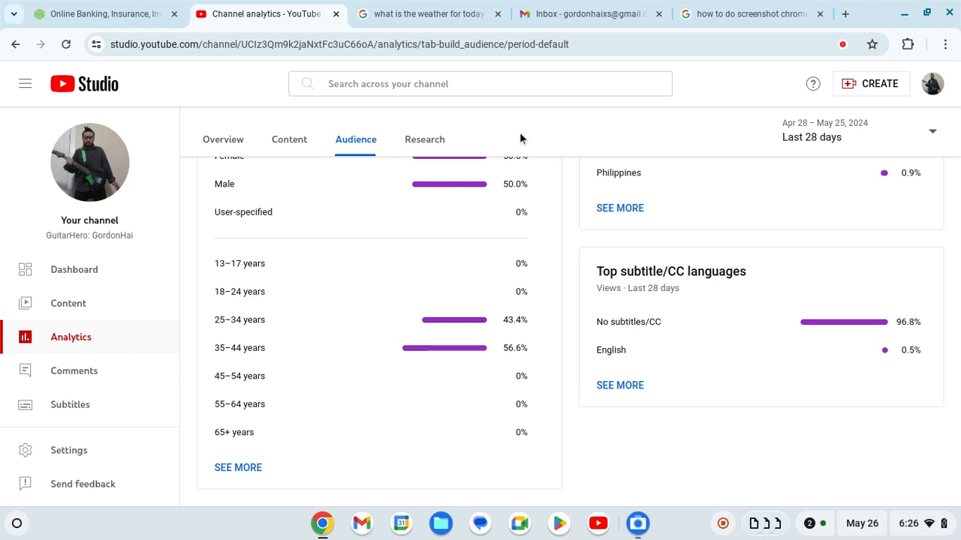
scroll(down, 3)
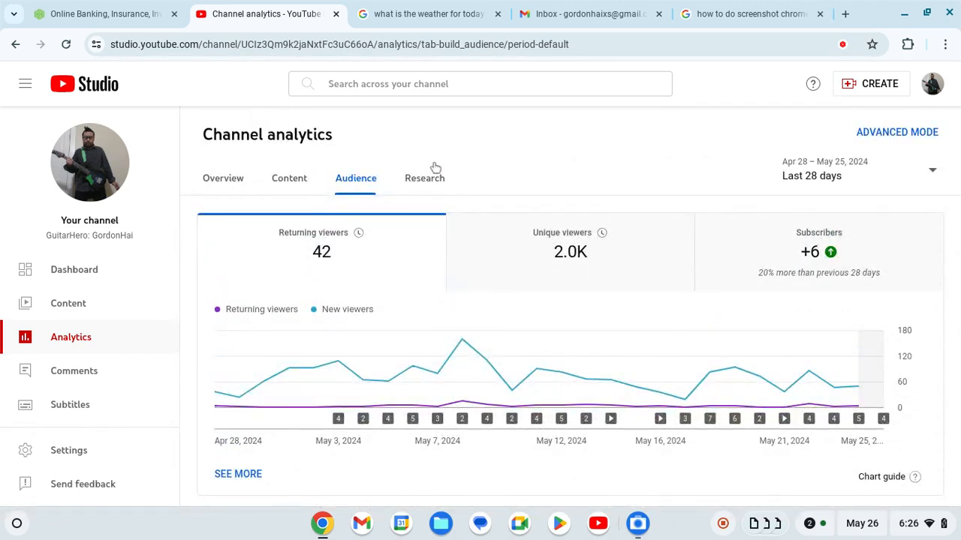
click(423, 177)
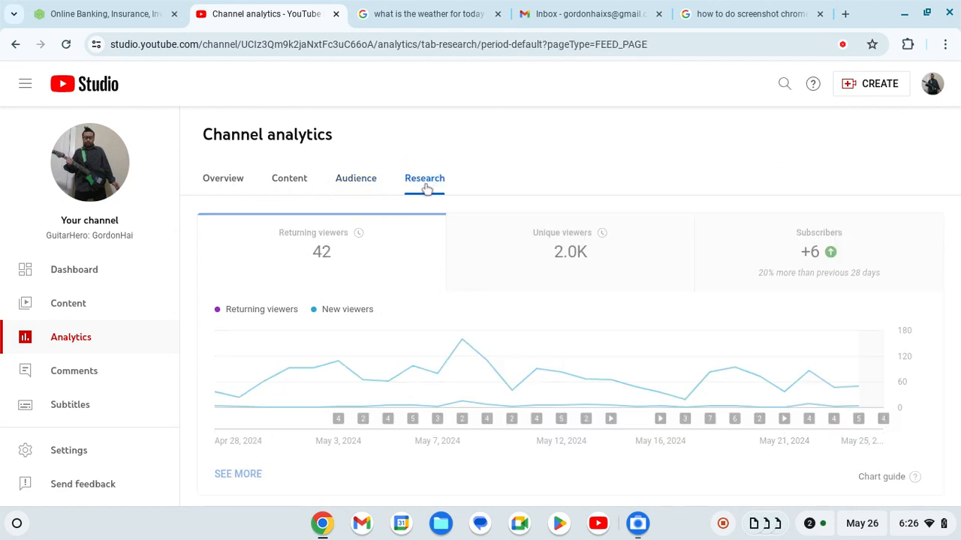
click(423, 177)
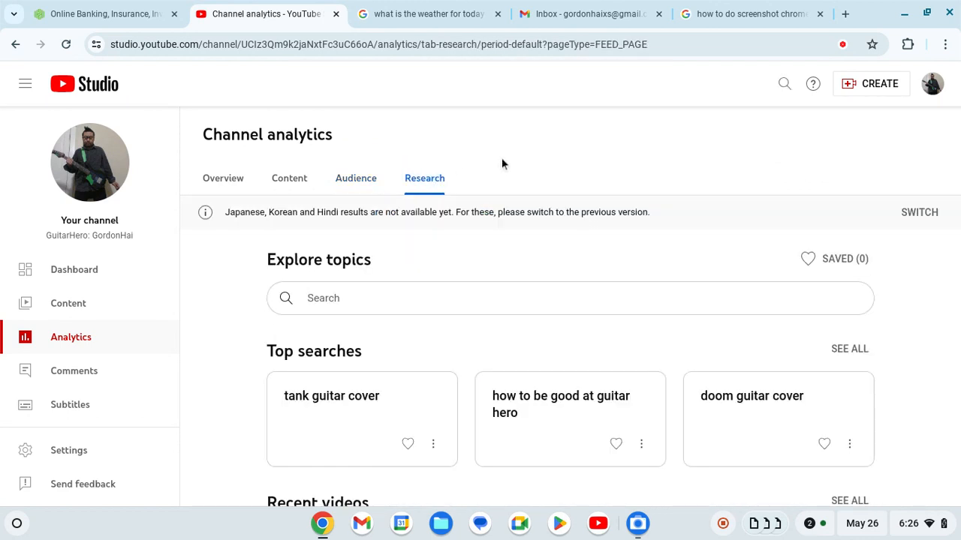
mouse_move(195, 189)
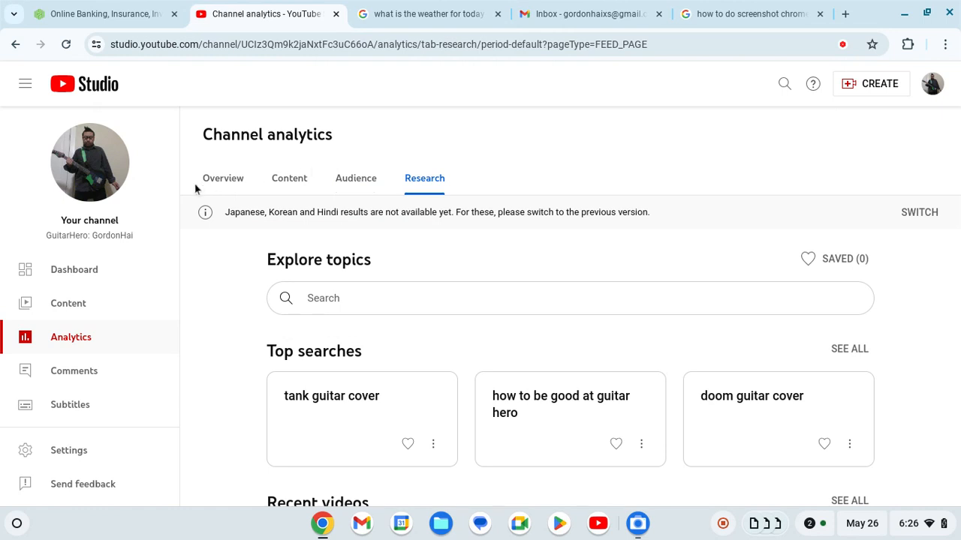
Return to the analytics Overview showing 2,278 views and 50.6 watch hours.
click(222, 178)
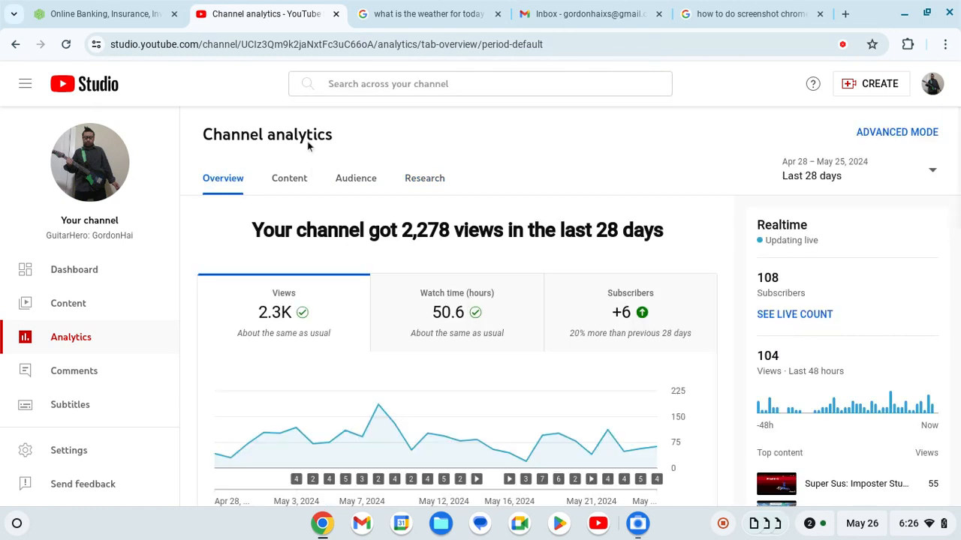
mouse_move(492, 129)
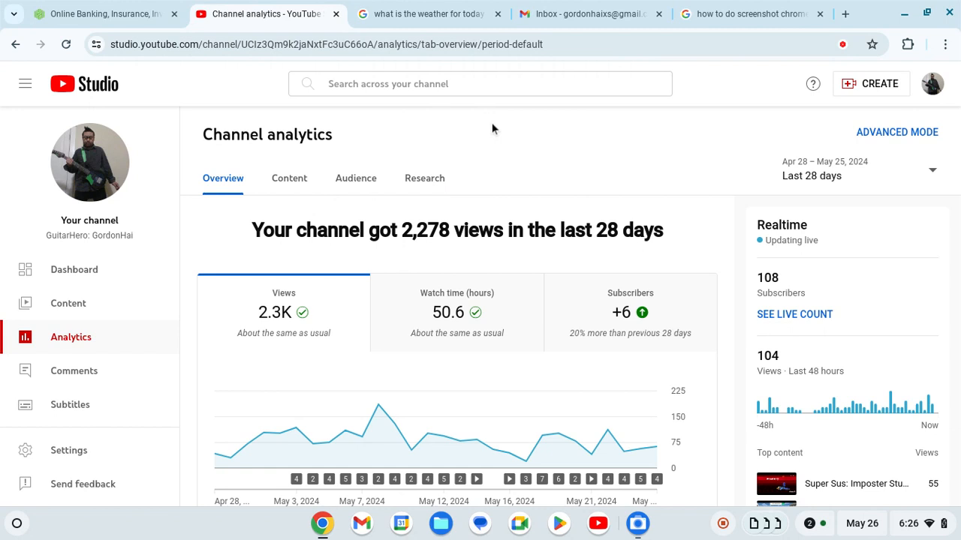
mouse_move(687, 180)
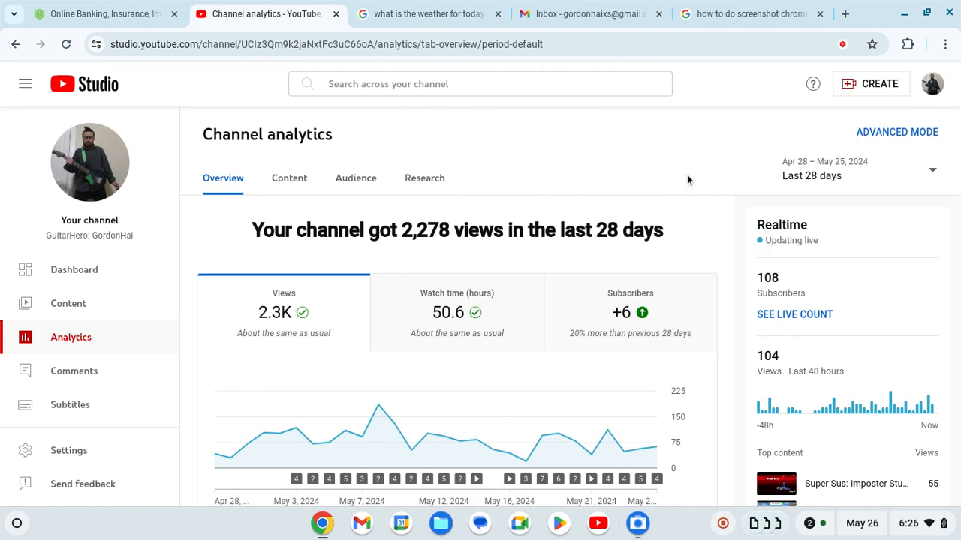